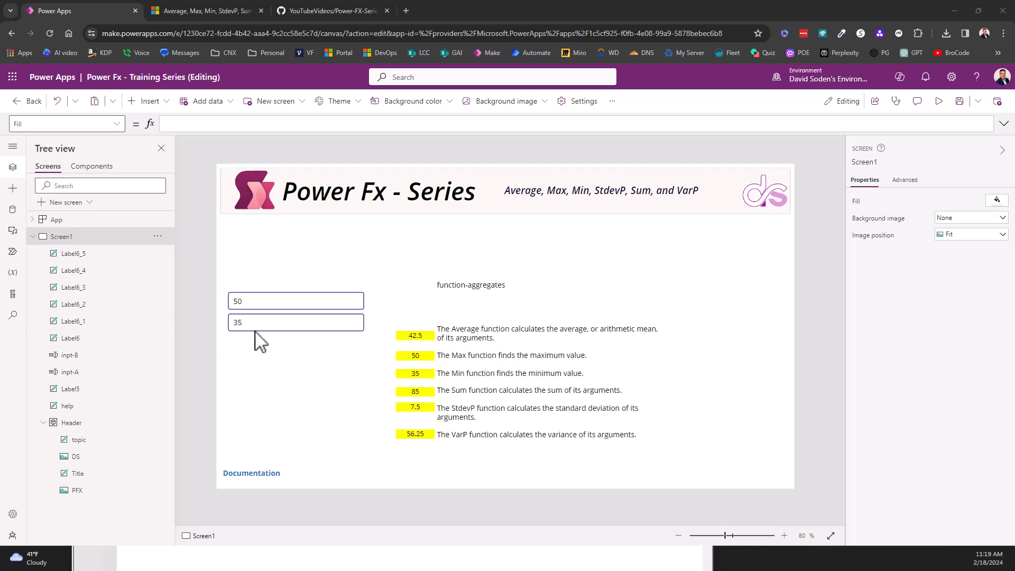
mouse_move(259, 342)
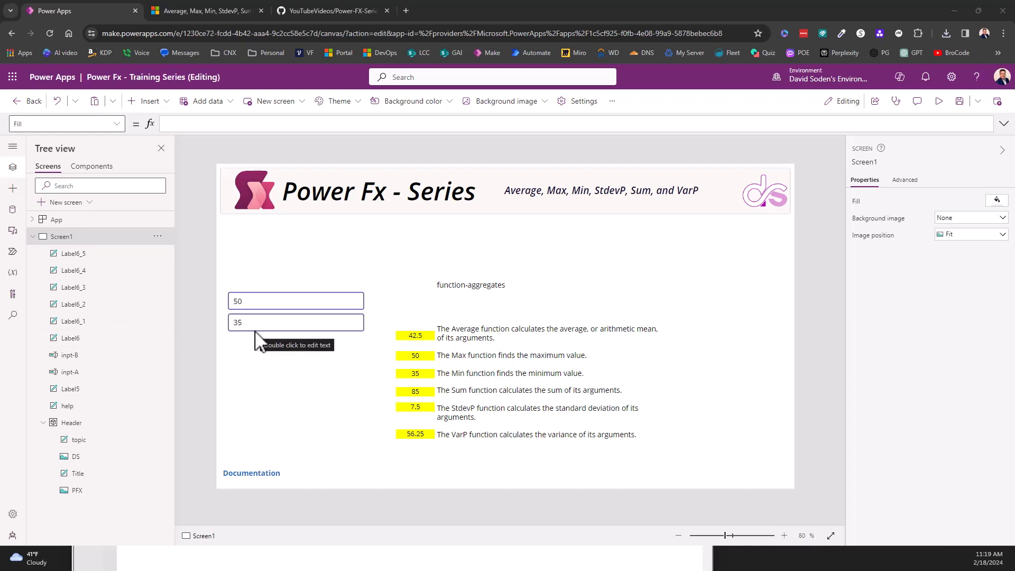
mouse_move(324, 356)
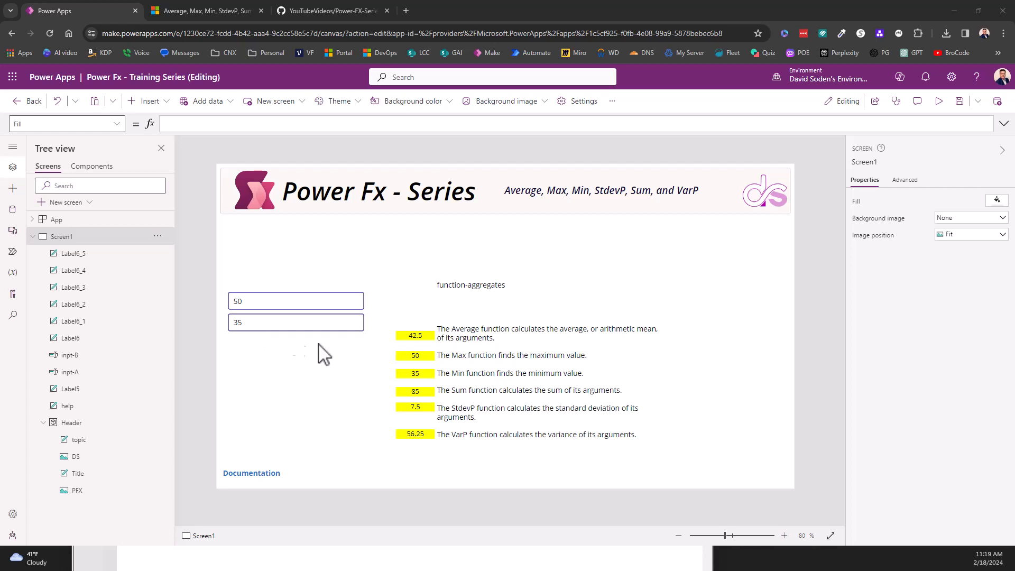
mouse_move(424, 343)
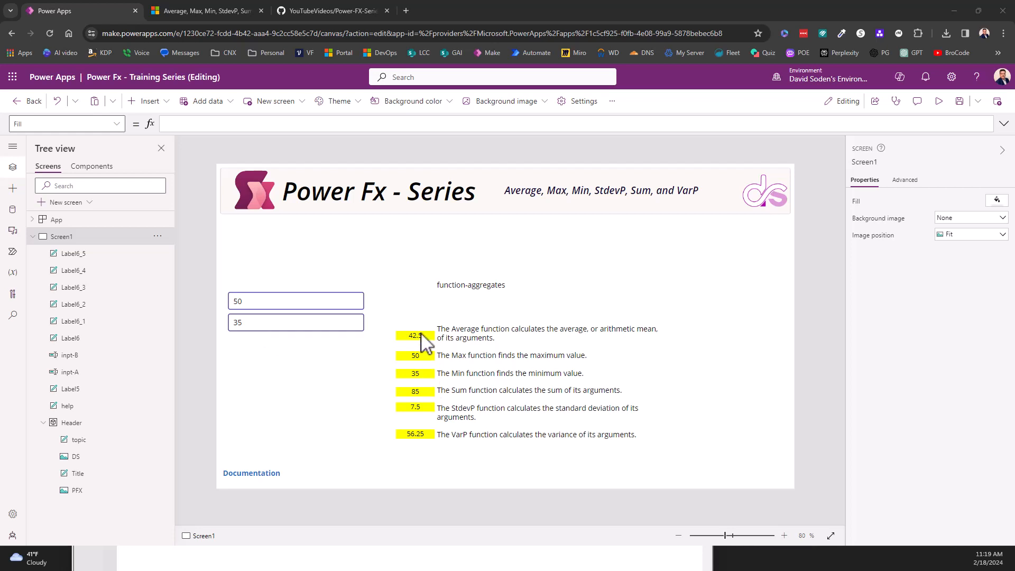
- Review the first input (50) and the formulas behind the Average 42.5, Max 50, Min 35, Sum 85 and StdevP 7.5 labels
click(295, 300)
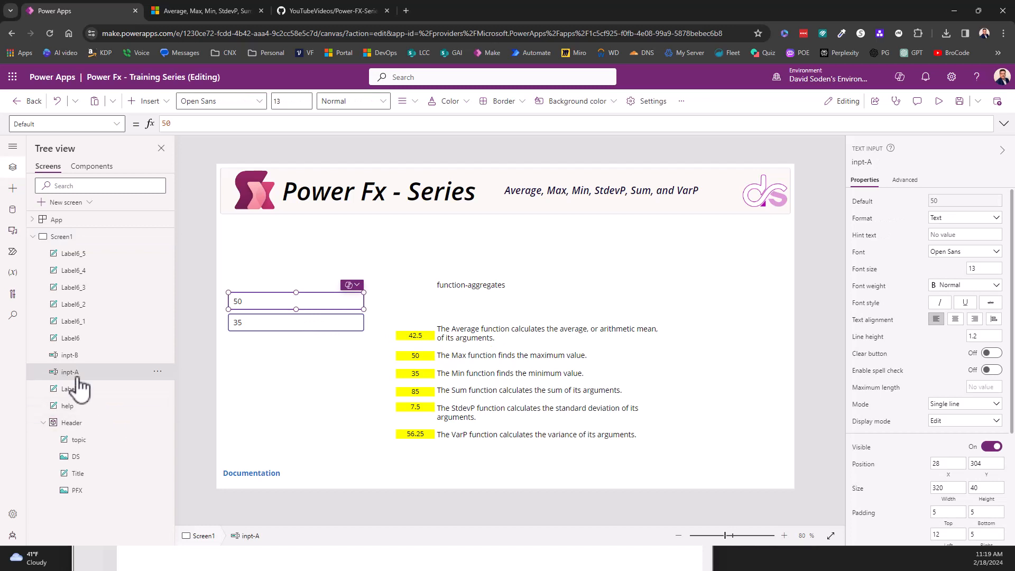
mouse_move(77, 381)
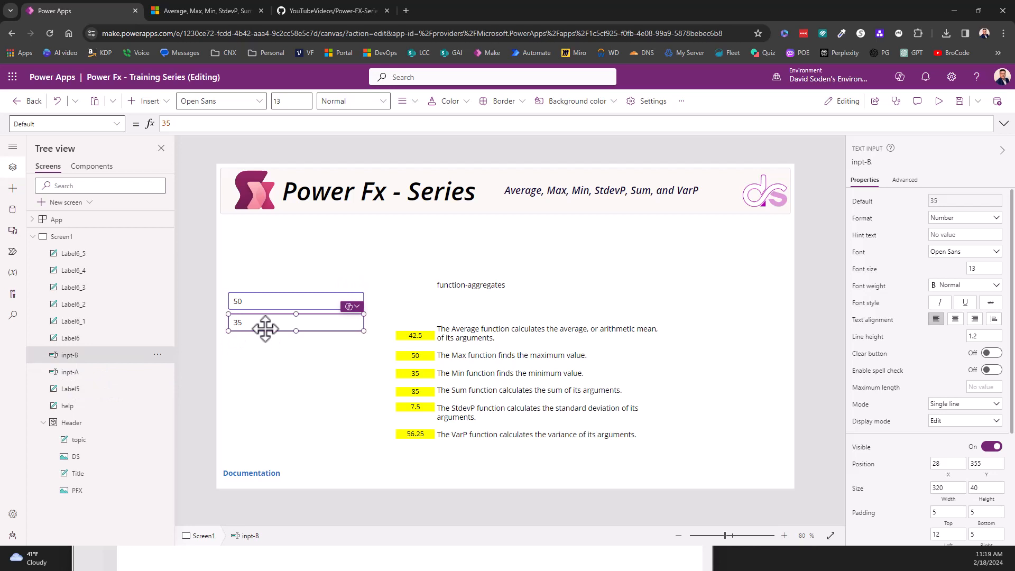
mouse_move(442, 361)
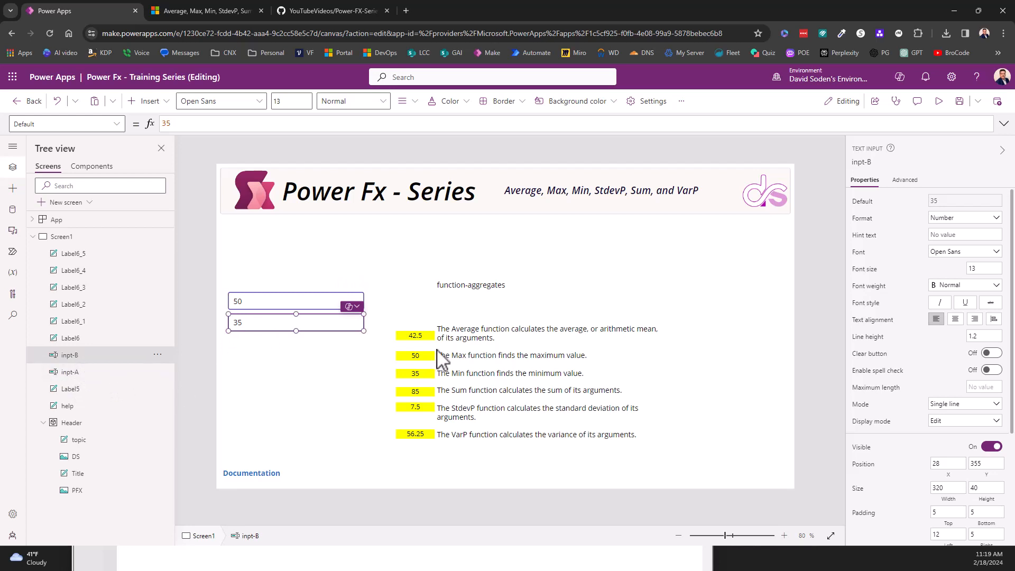
click(415, 335)
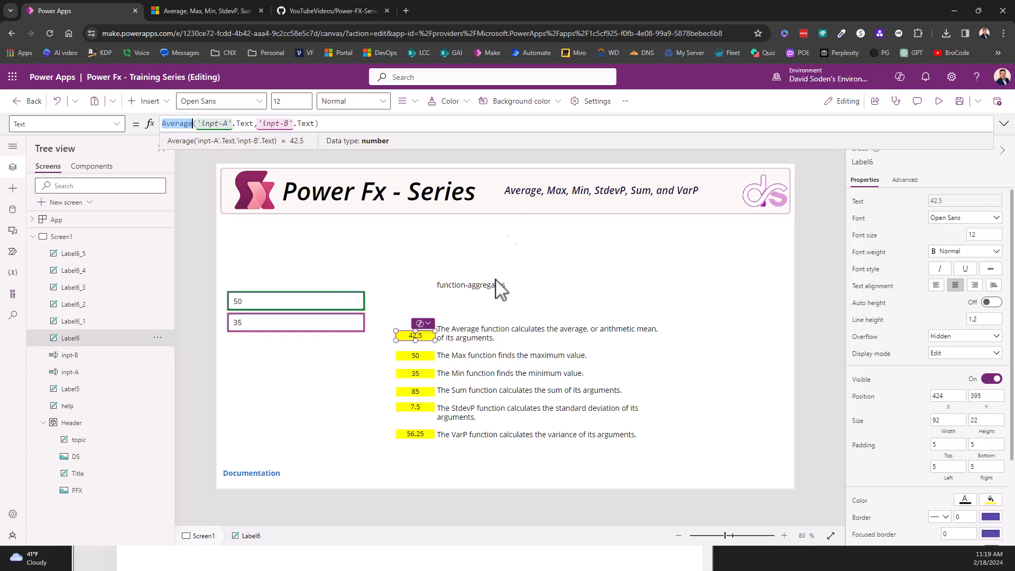
click(414, 355)
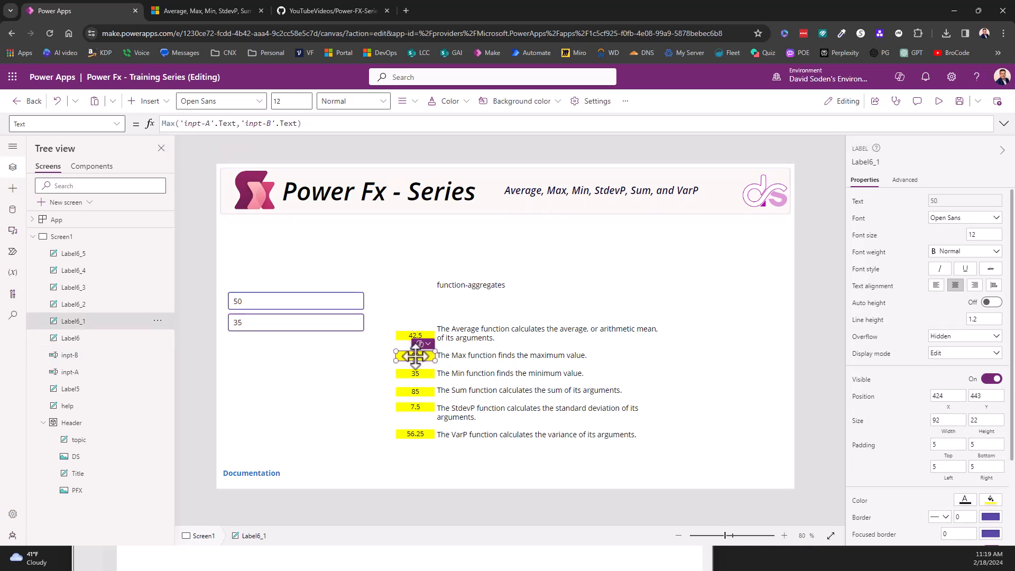
click(415, 374)
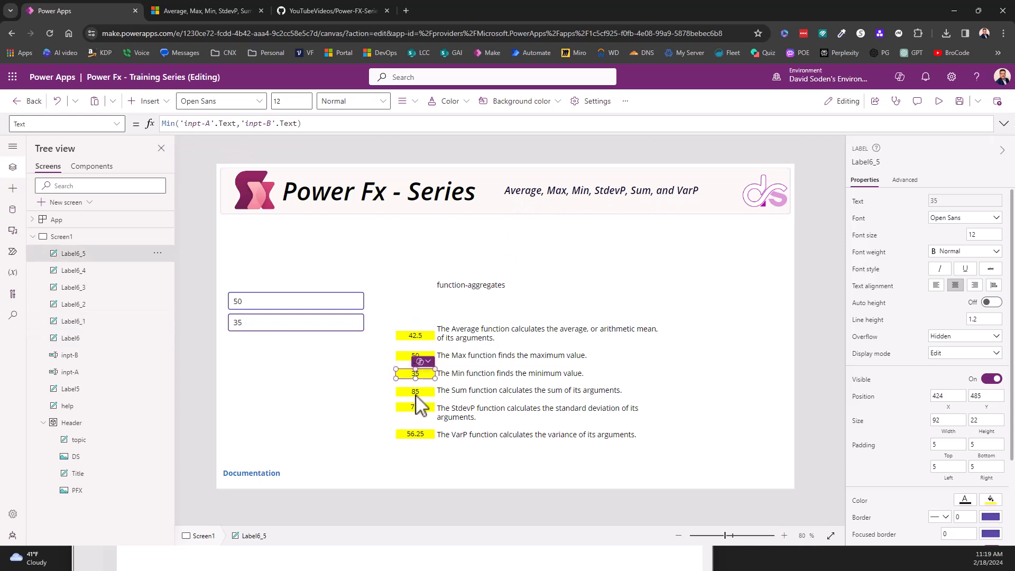
click(414, 390)
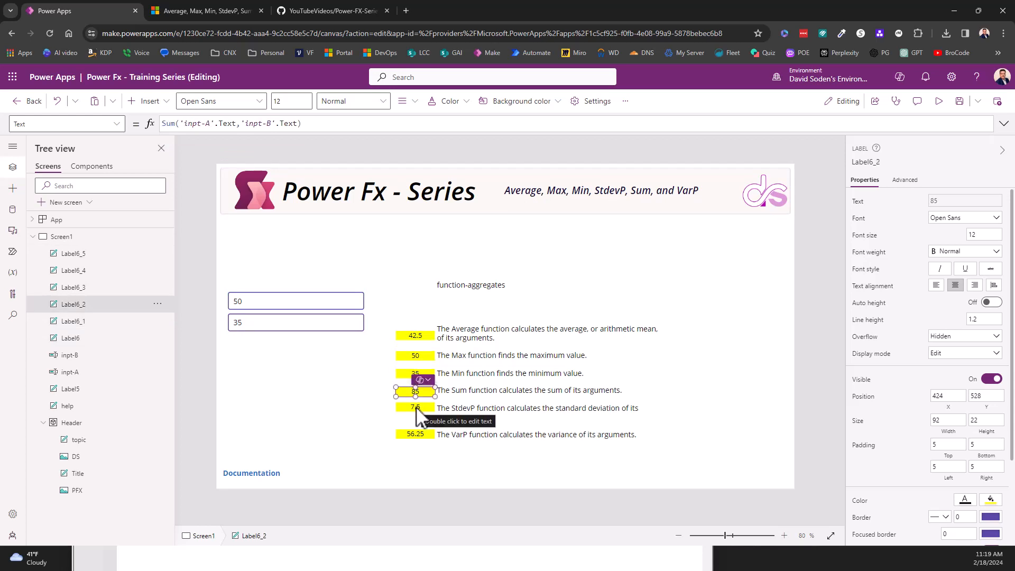
click(414, 434)
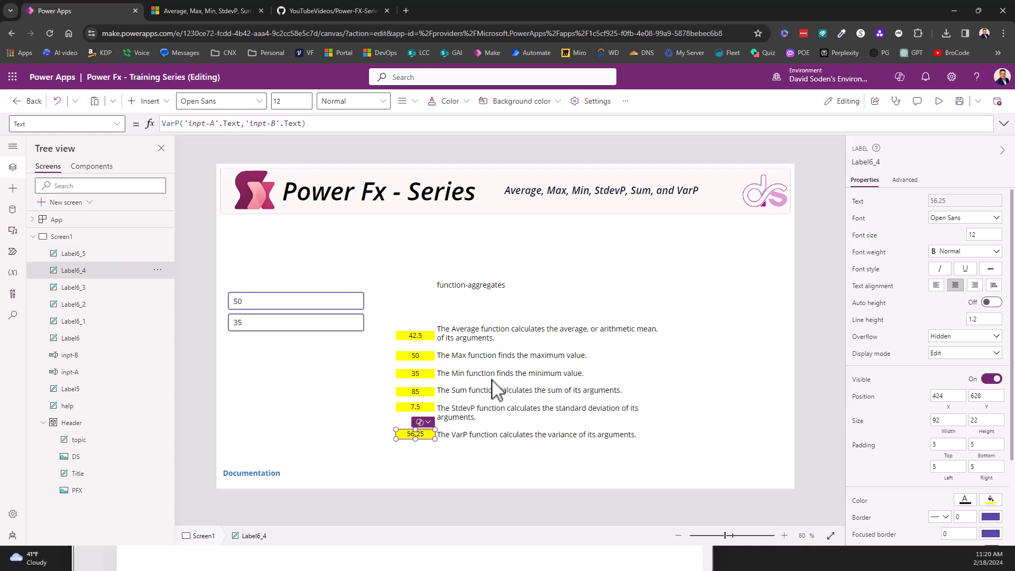
mouse_move(341, 317)
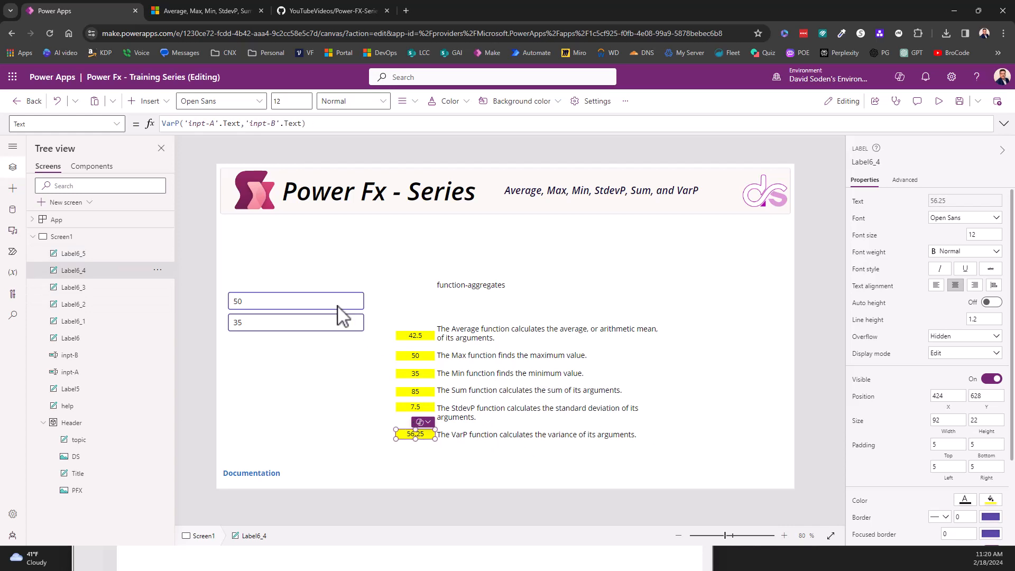
mouse_move(333, 310)
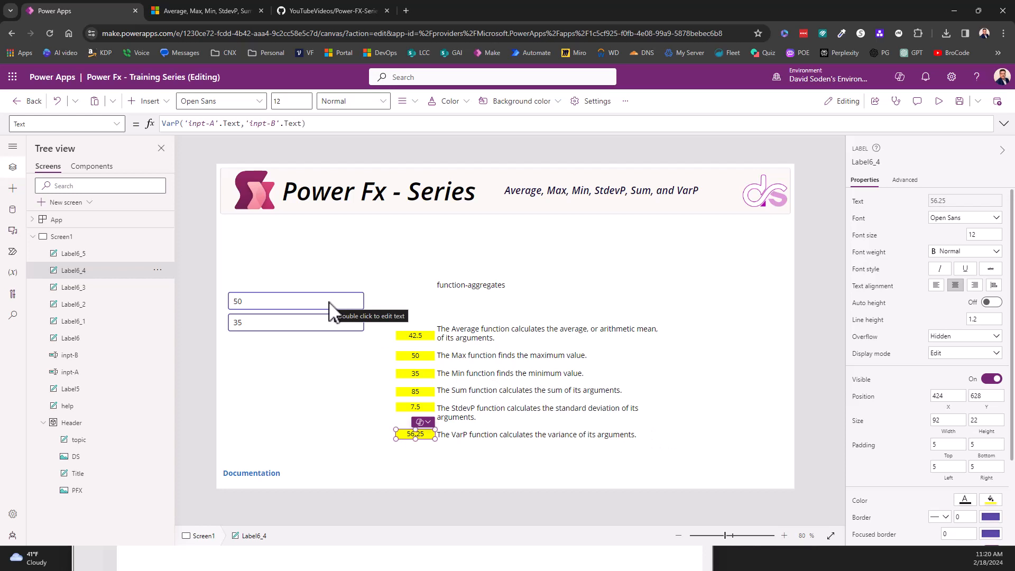
mouse_move(857, 211)
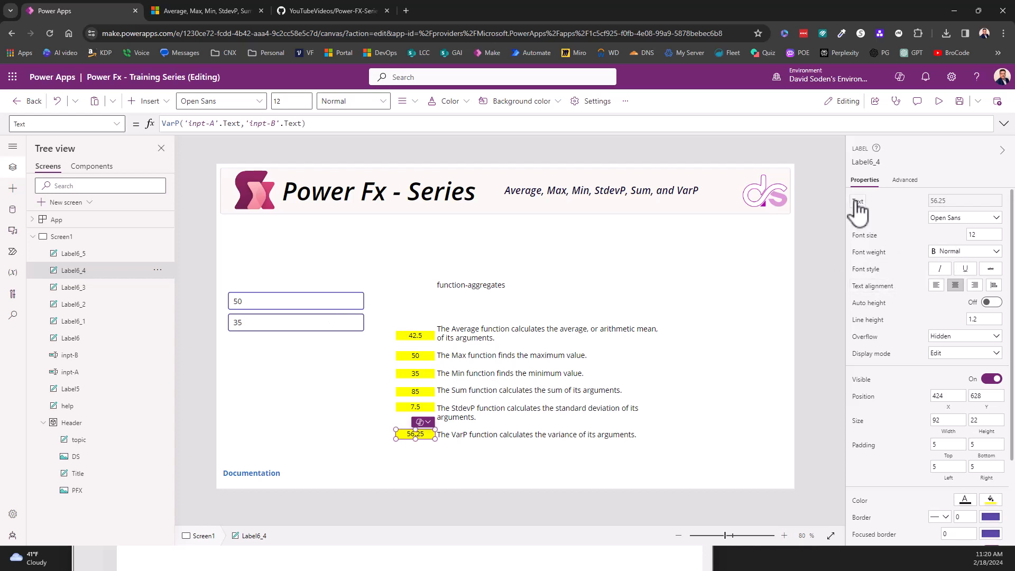
- Check the two input boxes holding 50 and 35 and the Max result formula again
click(295, 301)
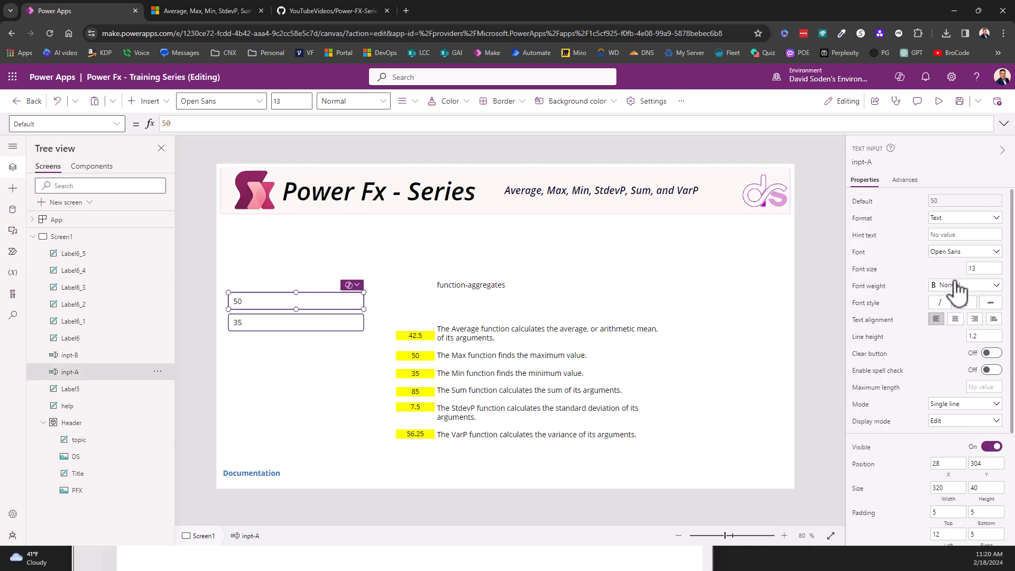
mouse_move(945, 223)
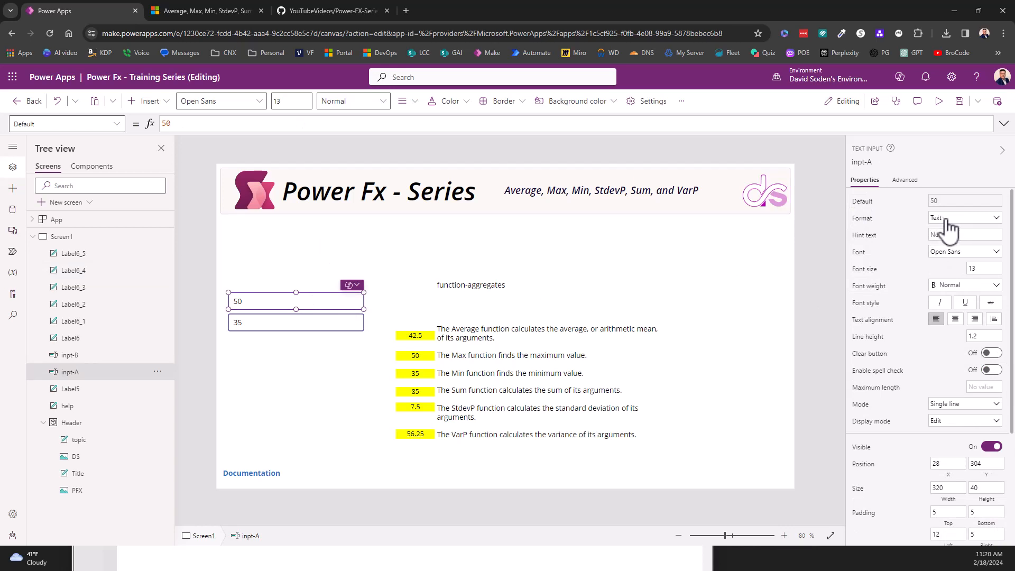
click(296, 322)
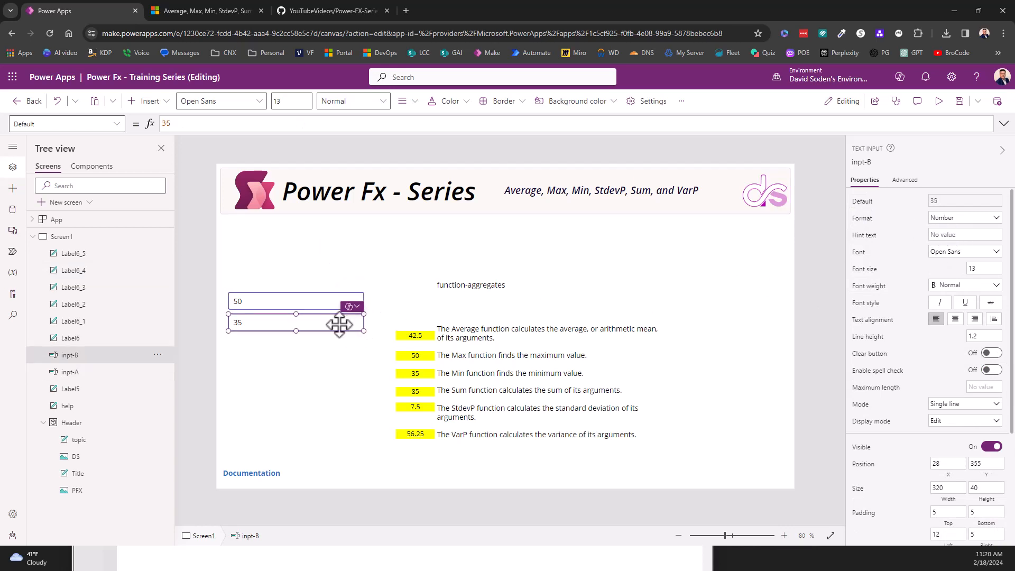
mouse_move(945, 218)
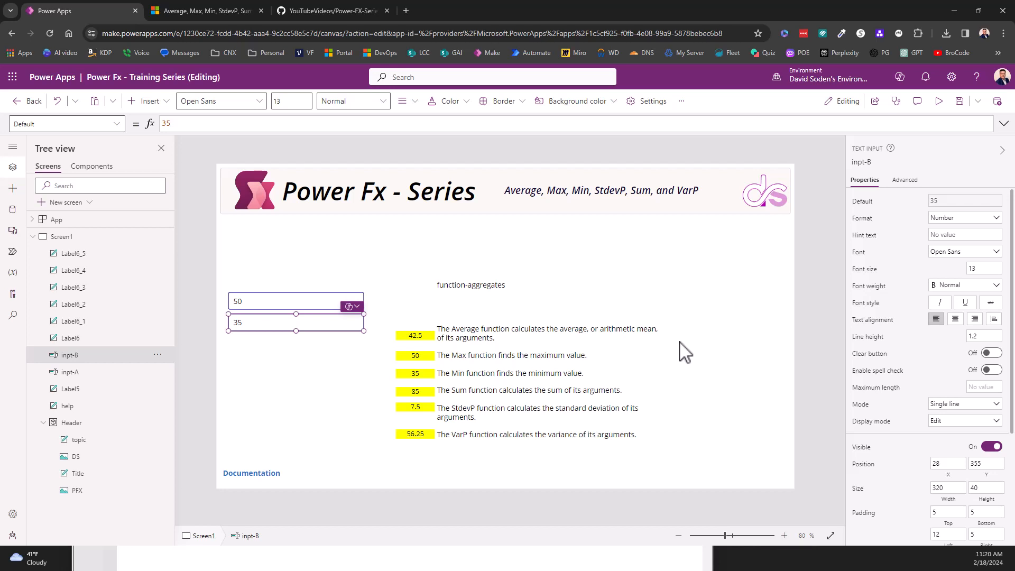
mouse_move(620, 400)
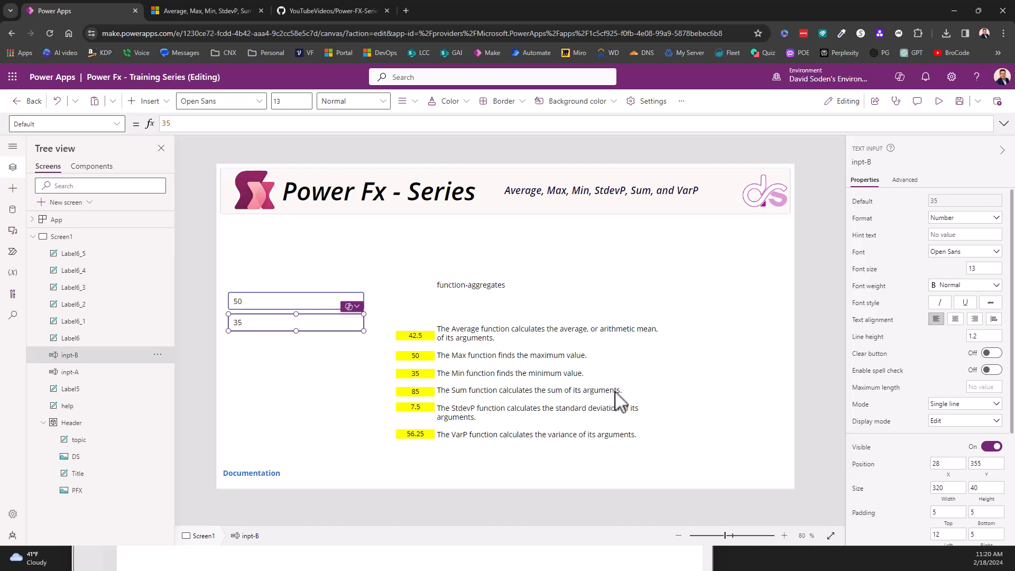
mouse_move(561, 369)
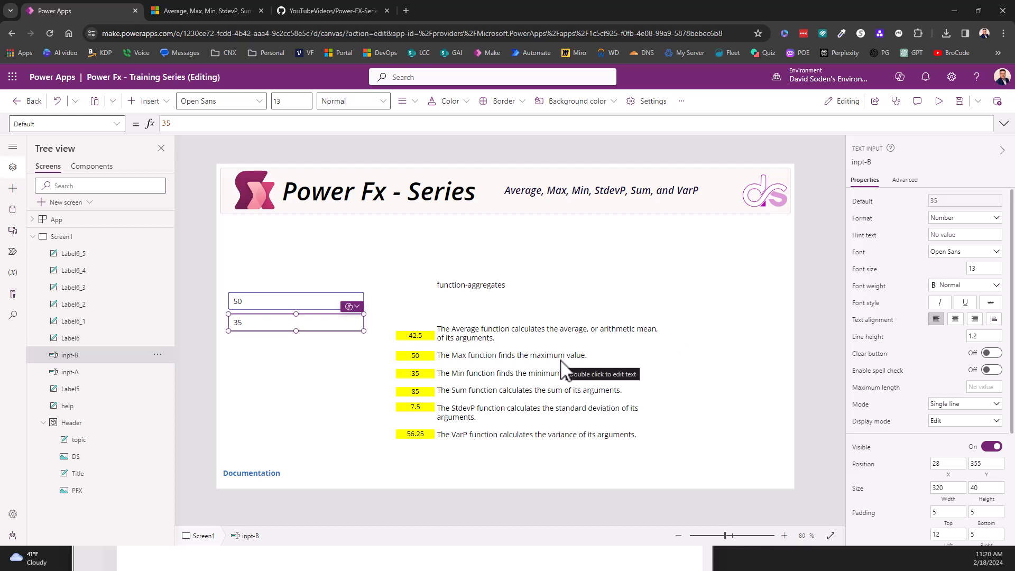
mouse_move(623, 387)
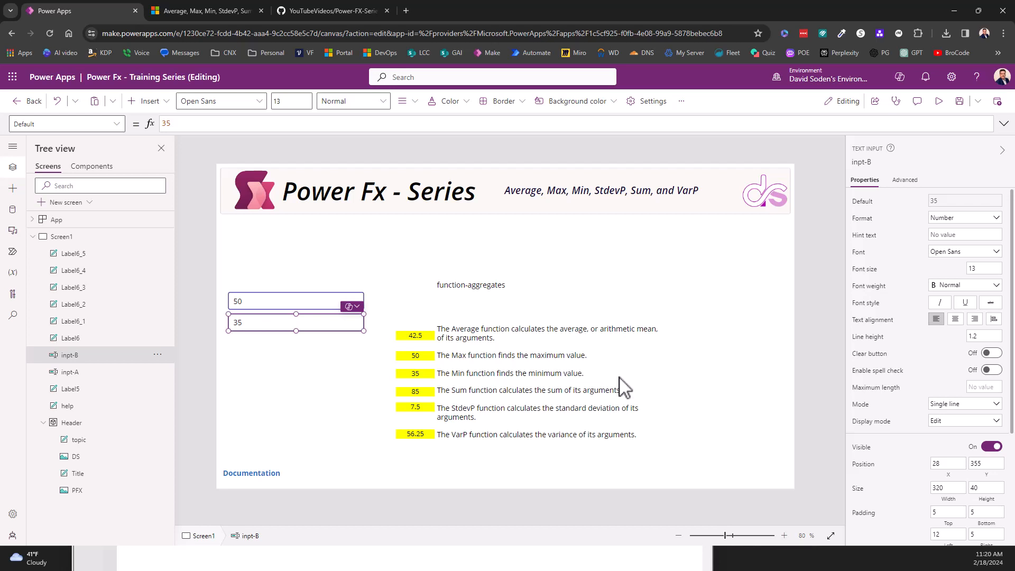
mouse_move(411, 356)
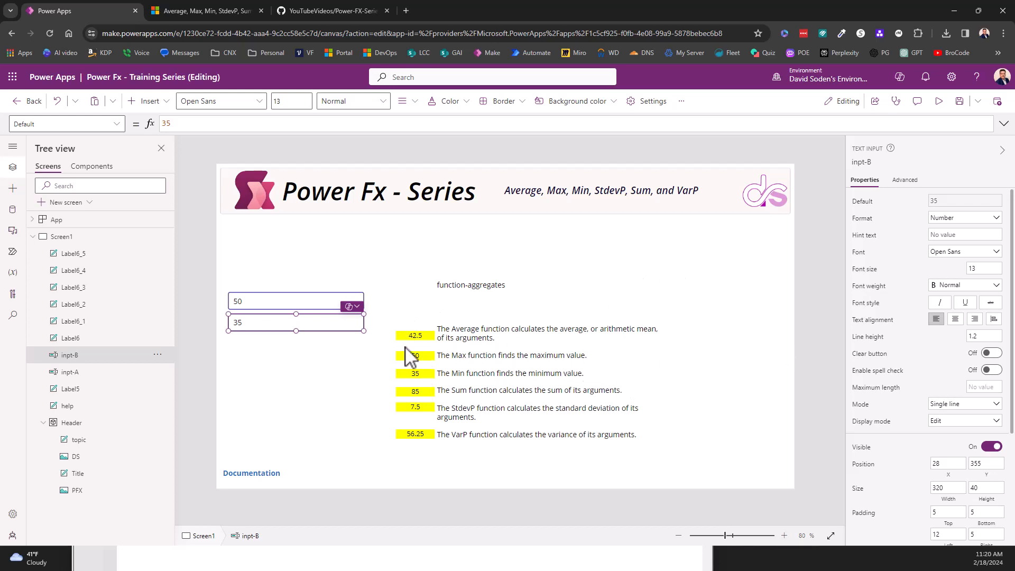
mouse_move(306, 325)
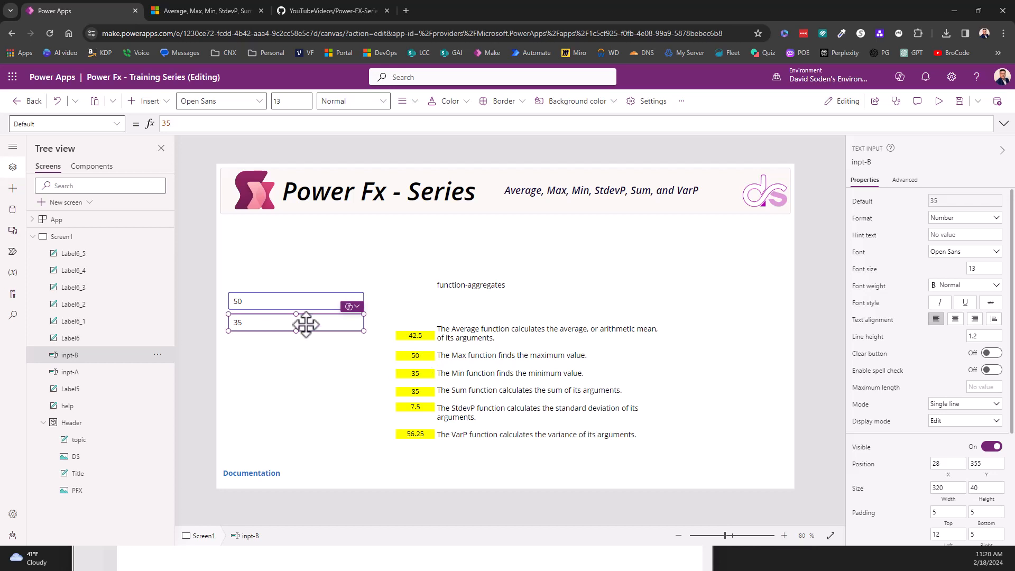
mouse_move(308, 311)
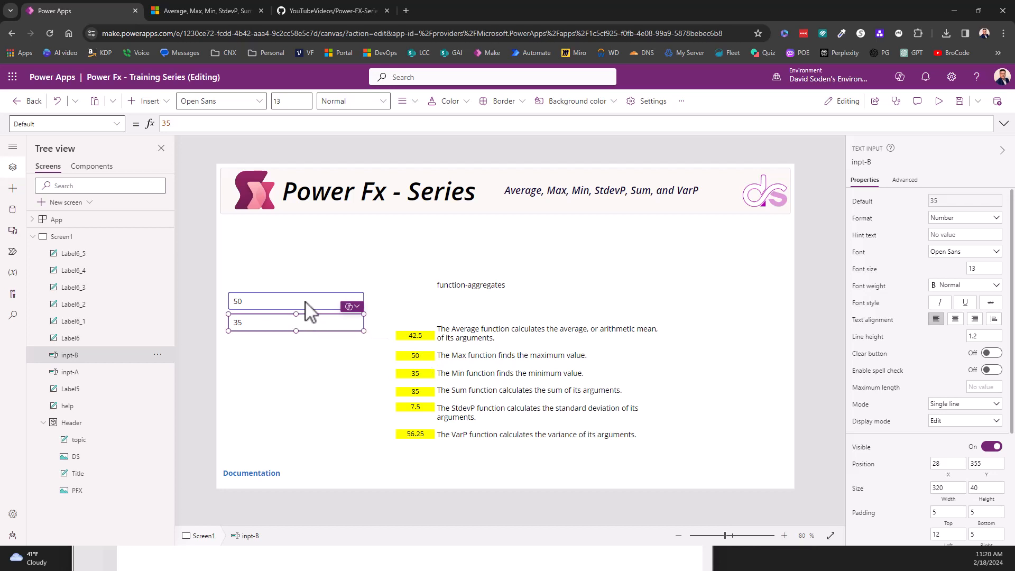
mouse_move(310, 311)
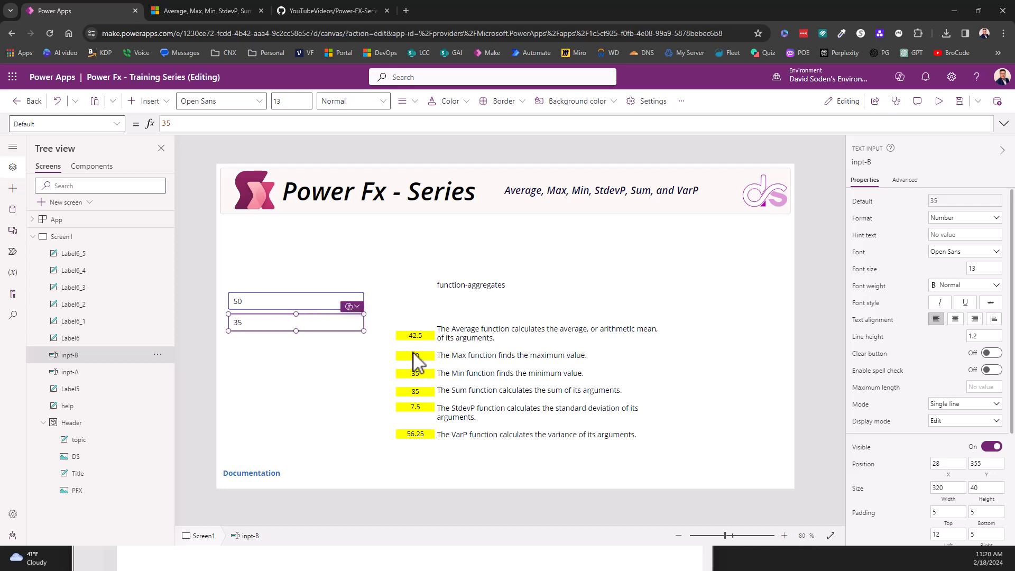
click(415, 355)
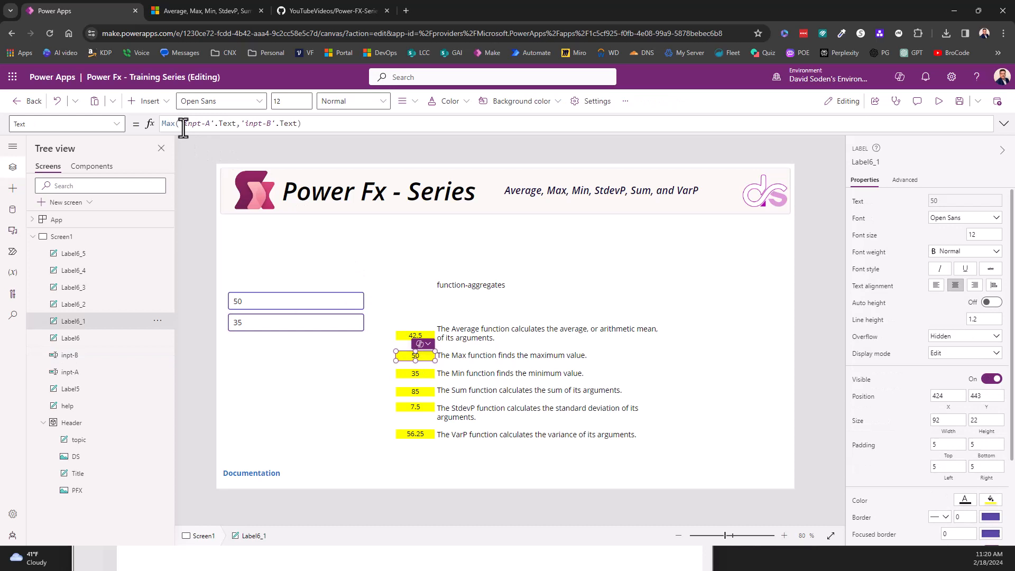
mouse_move(272, 321)
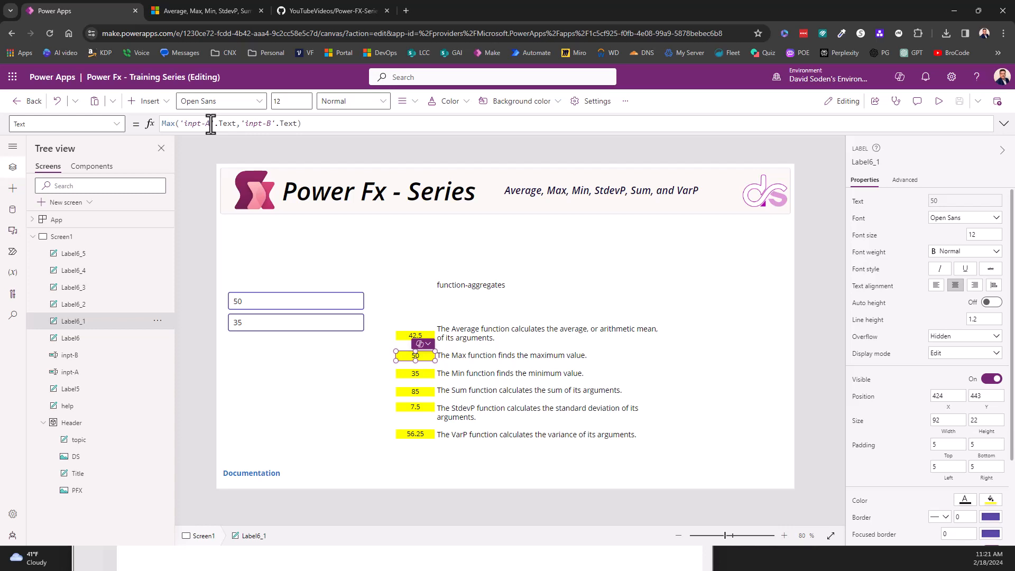
mouse_move(603, 271)
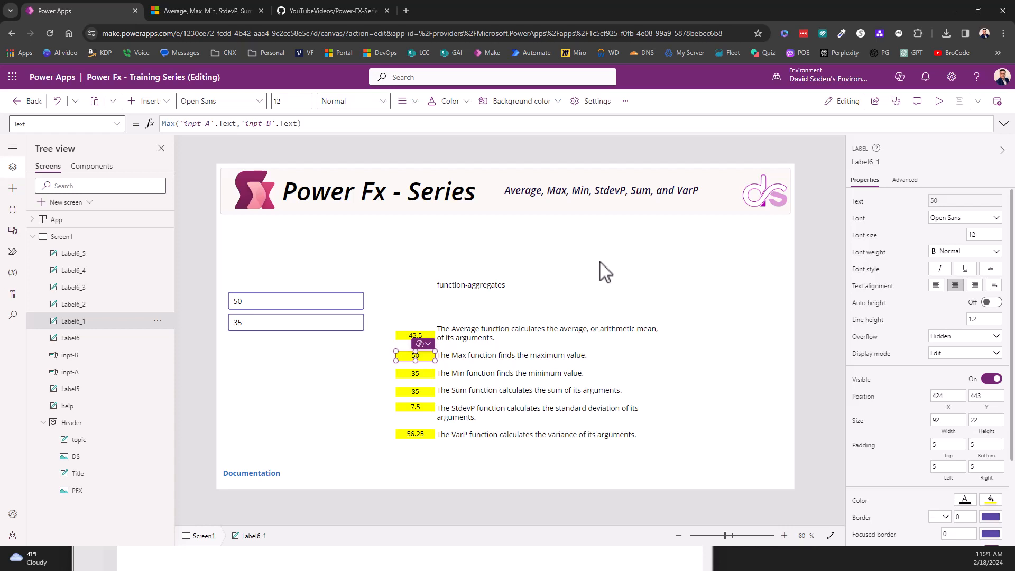
mouse_move(573, 301)
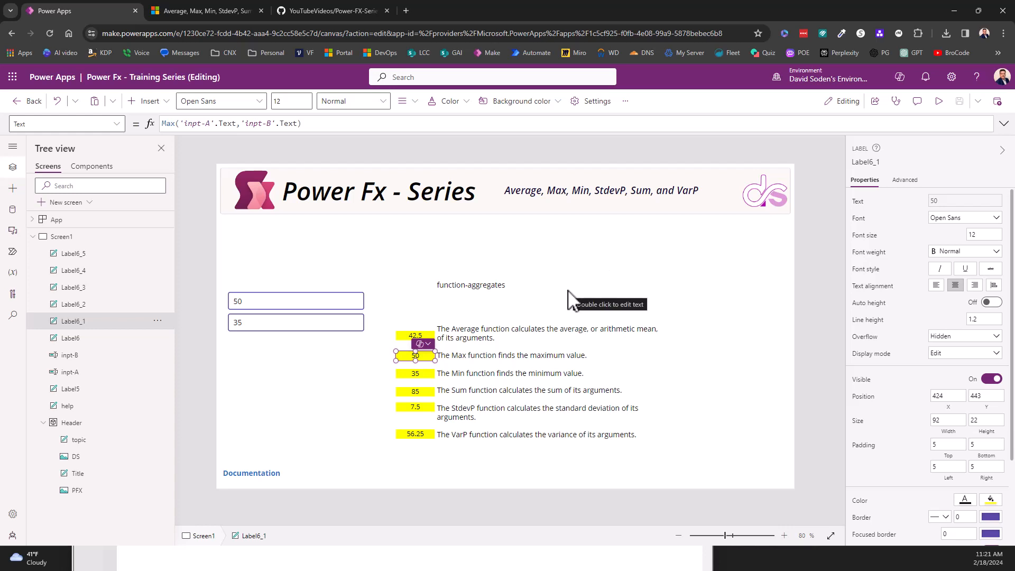
click(295, 300)
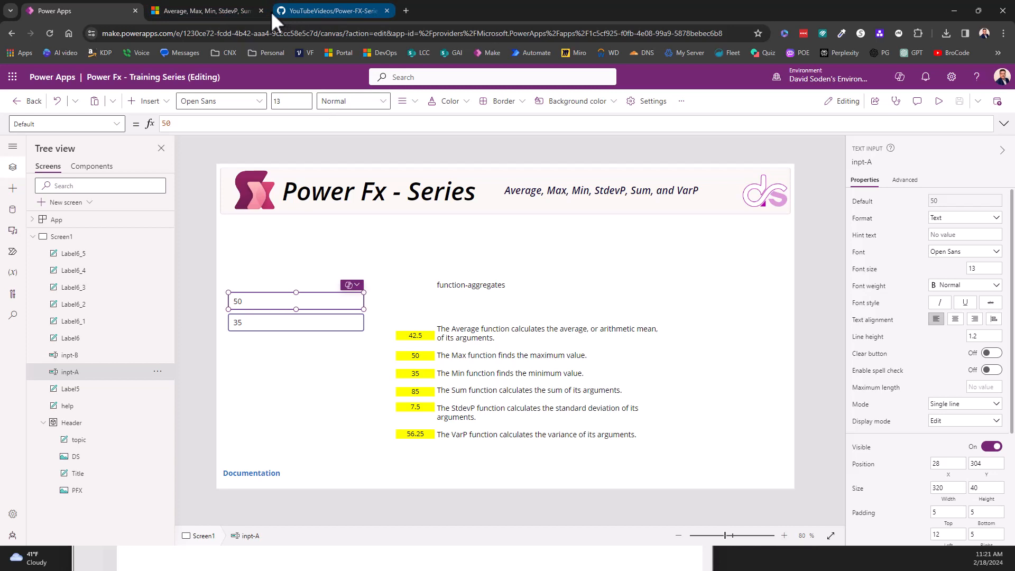
- Bring up the Microsoft Learn aggregate functions article and read down to its Syntax and slider-based Examples
click(204, 10)
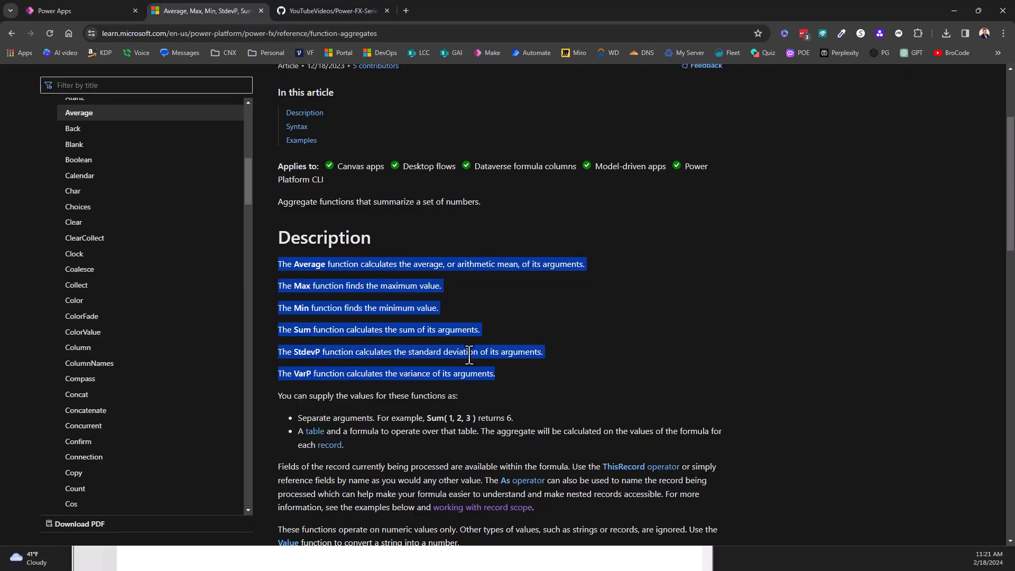
click(77, 11)
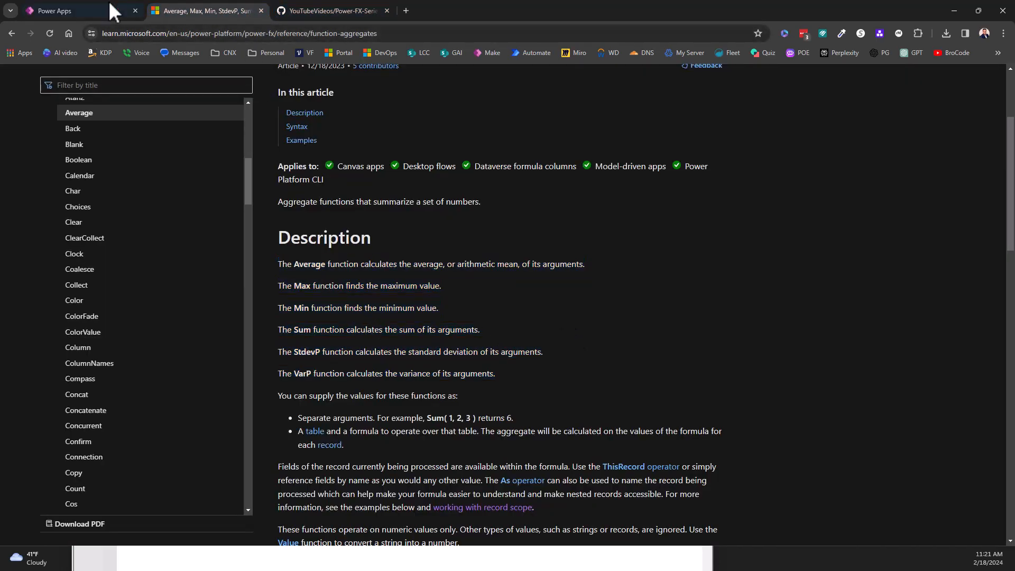
click(64, 10)
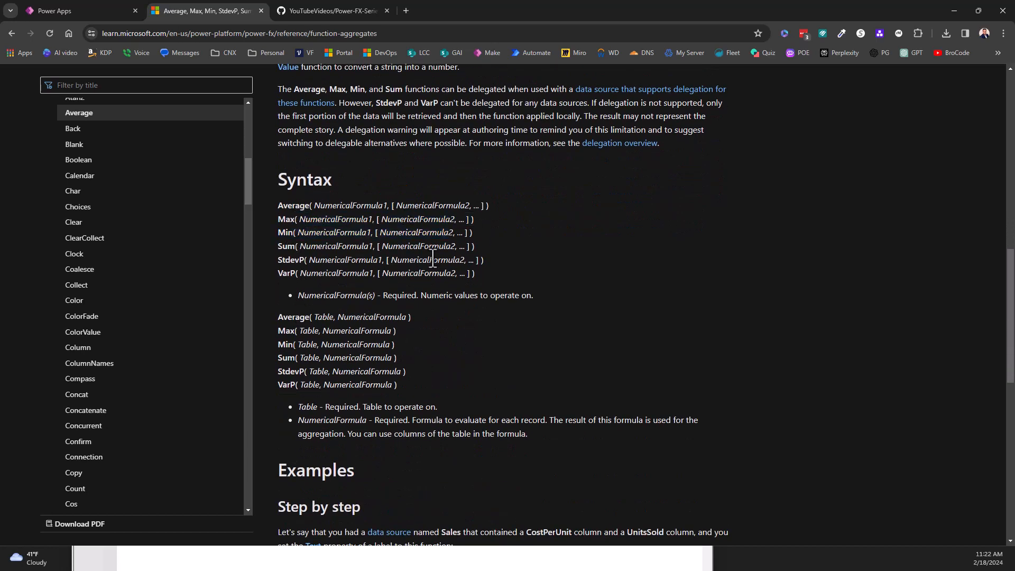
scroll(down, 3)
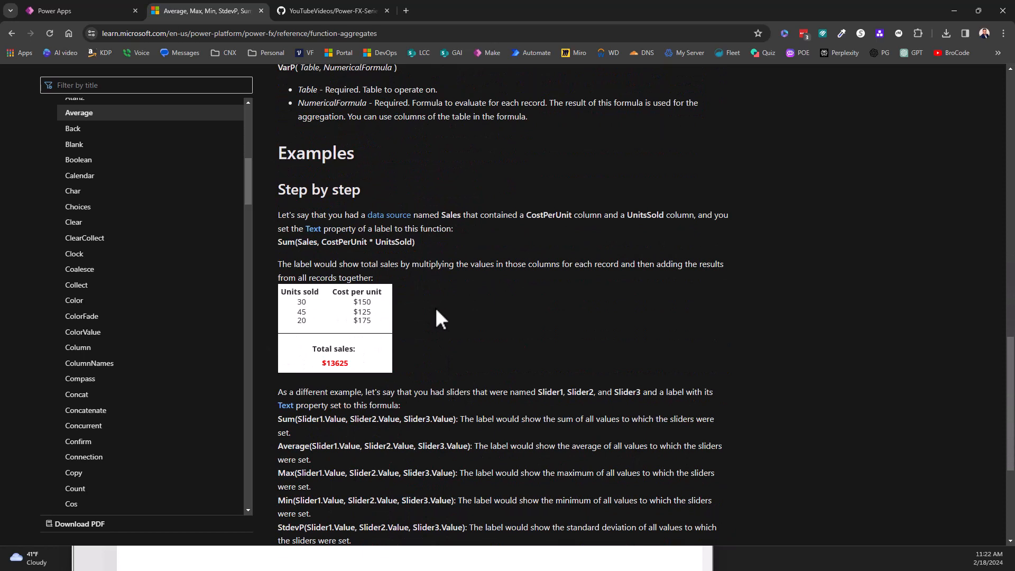
scroll(down, 3)
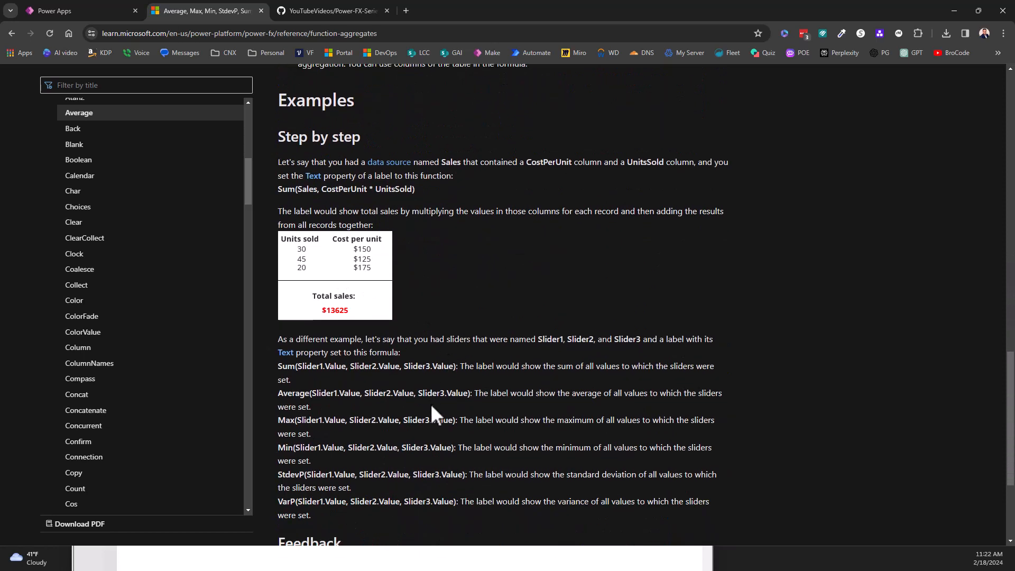
mouse_move(287, 367)
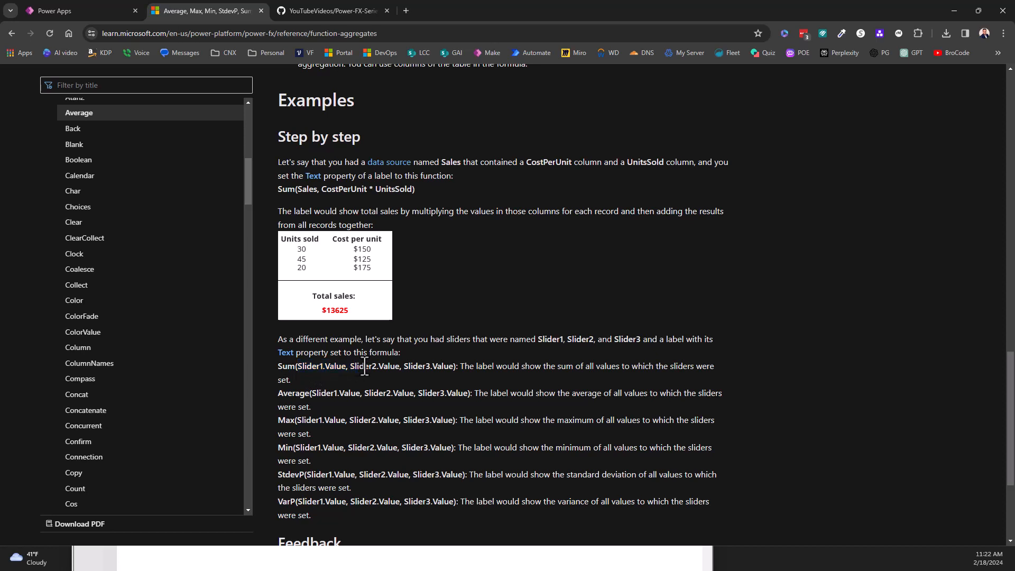
mouse_move(530, 248)
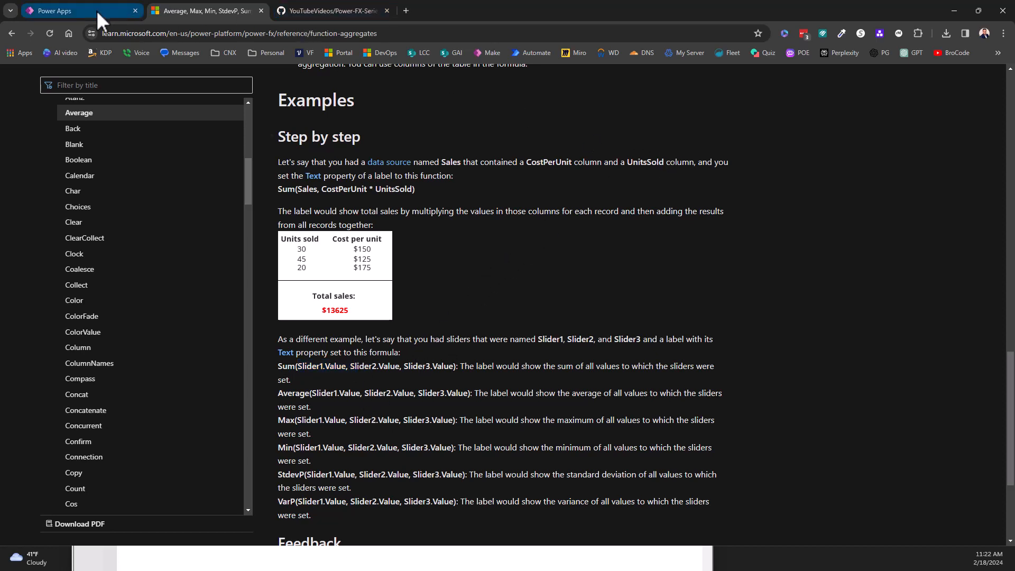
- Return to the Power Apps editor showing inputs 50 and 35 with their six yellow aggregate results
click(82, 11)
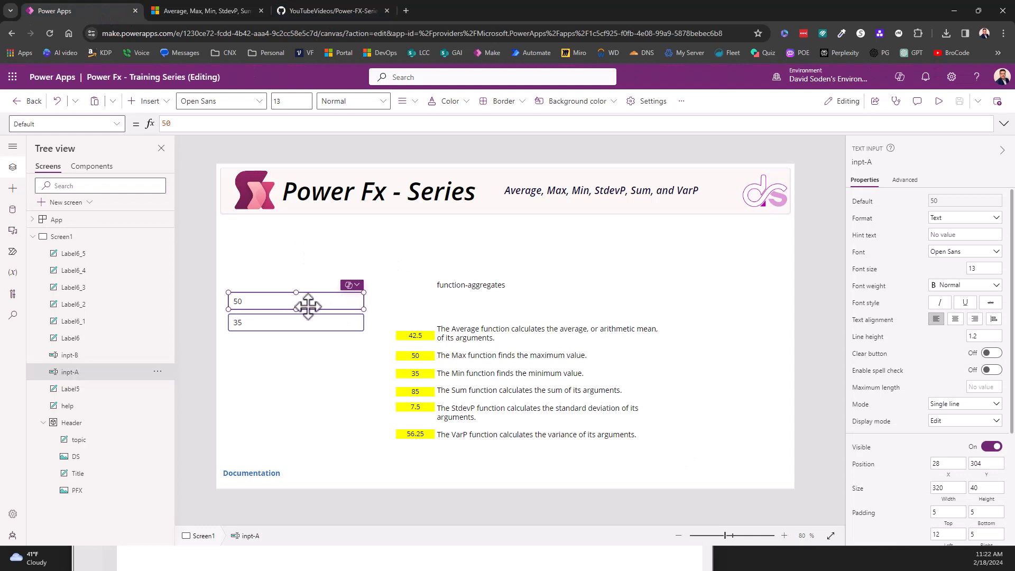
mouse_move(422, 412)
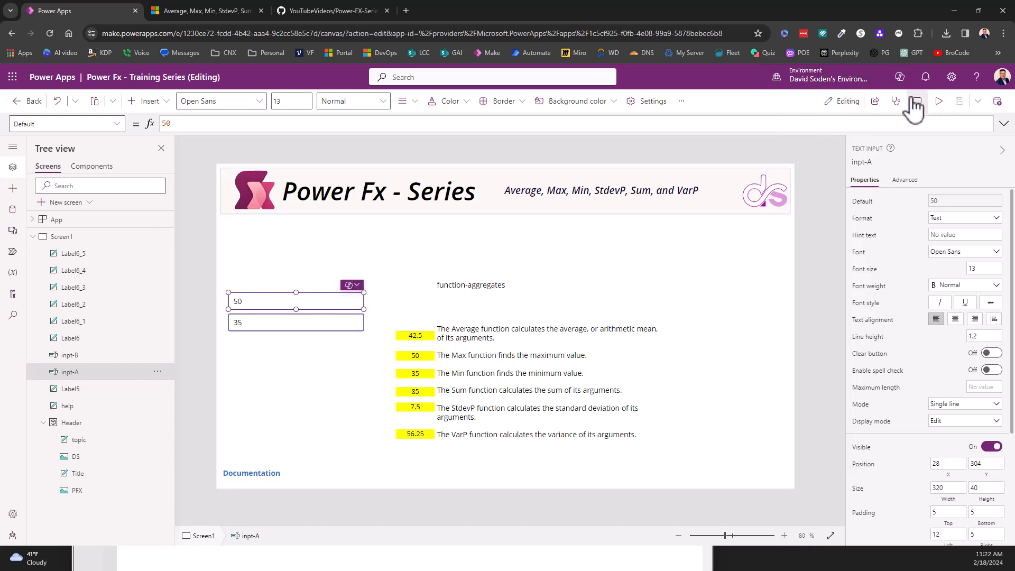
mouse_move(712, 327)
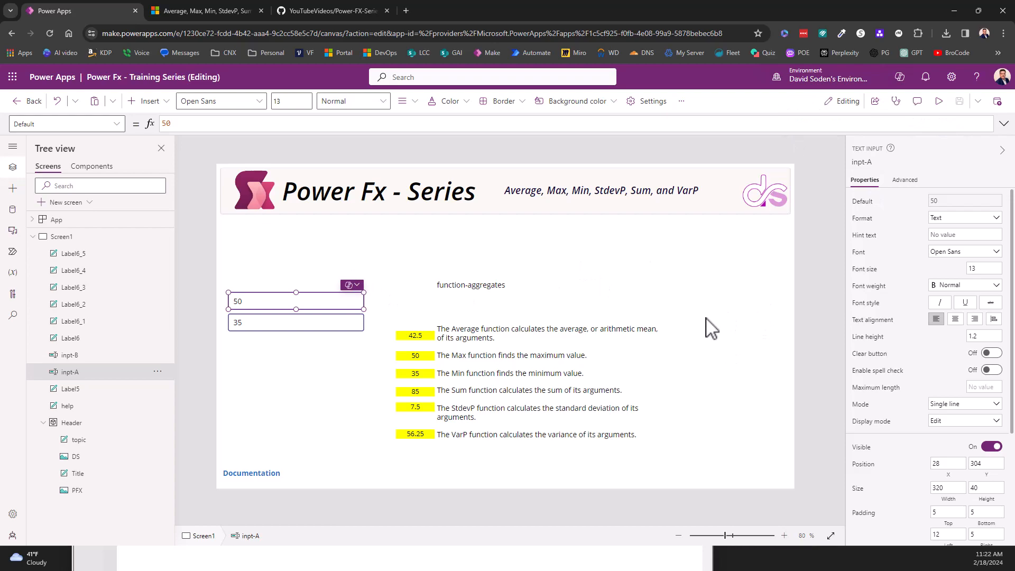